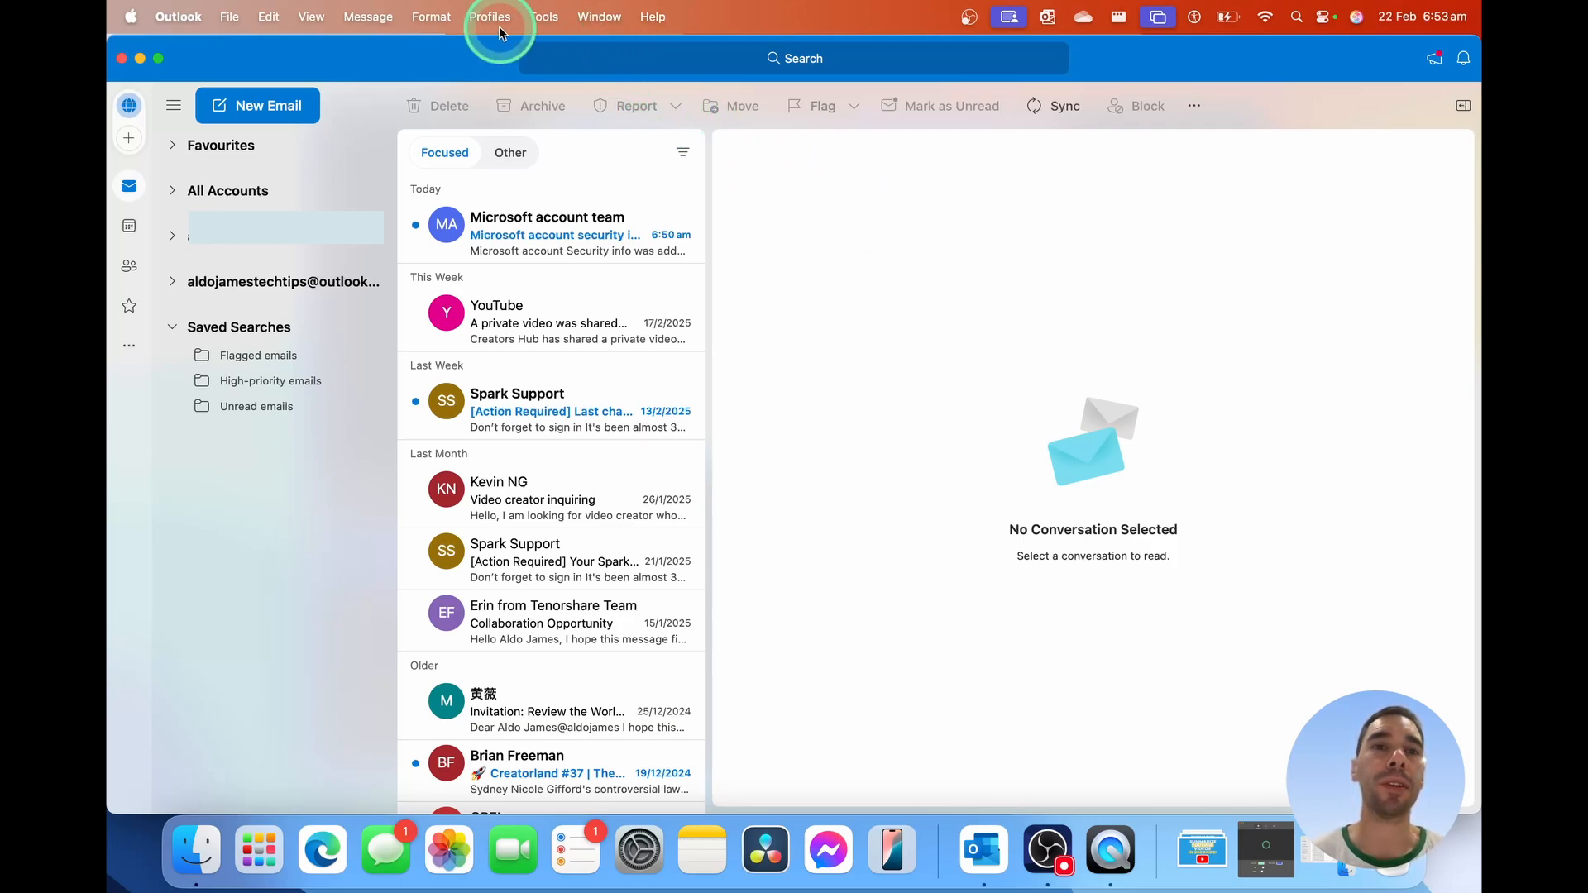
mouse_move(311, 17)
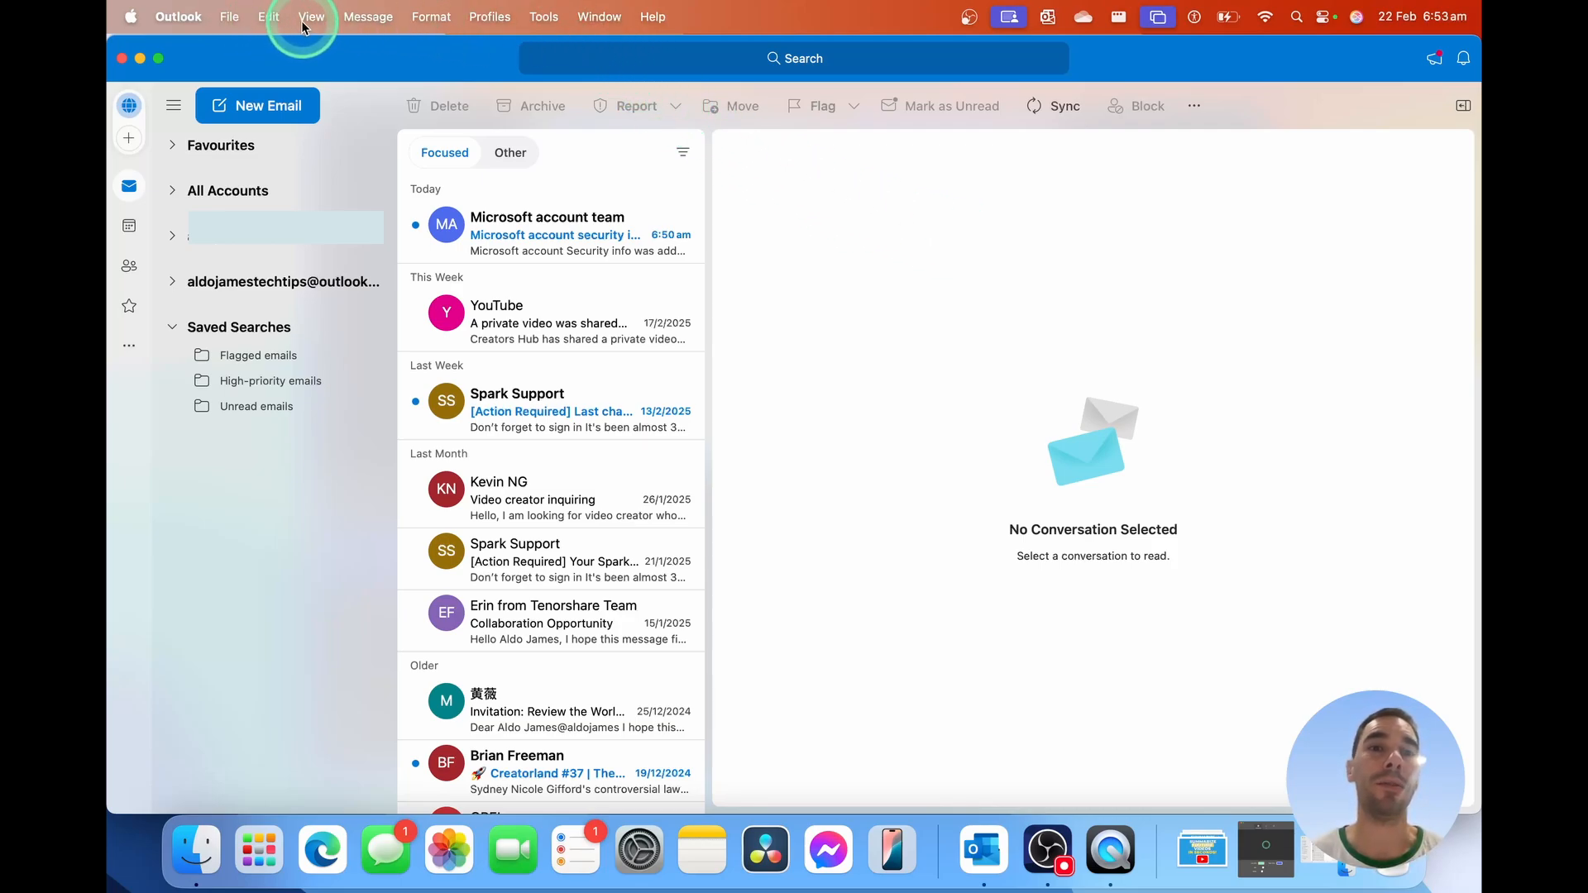
mouse_move(549, 22)
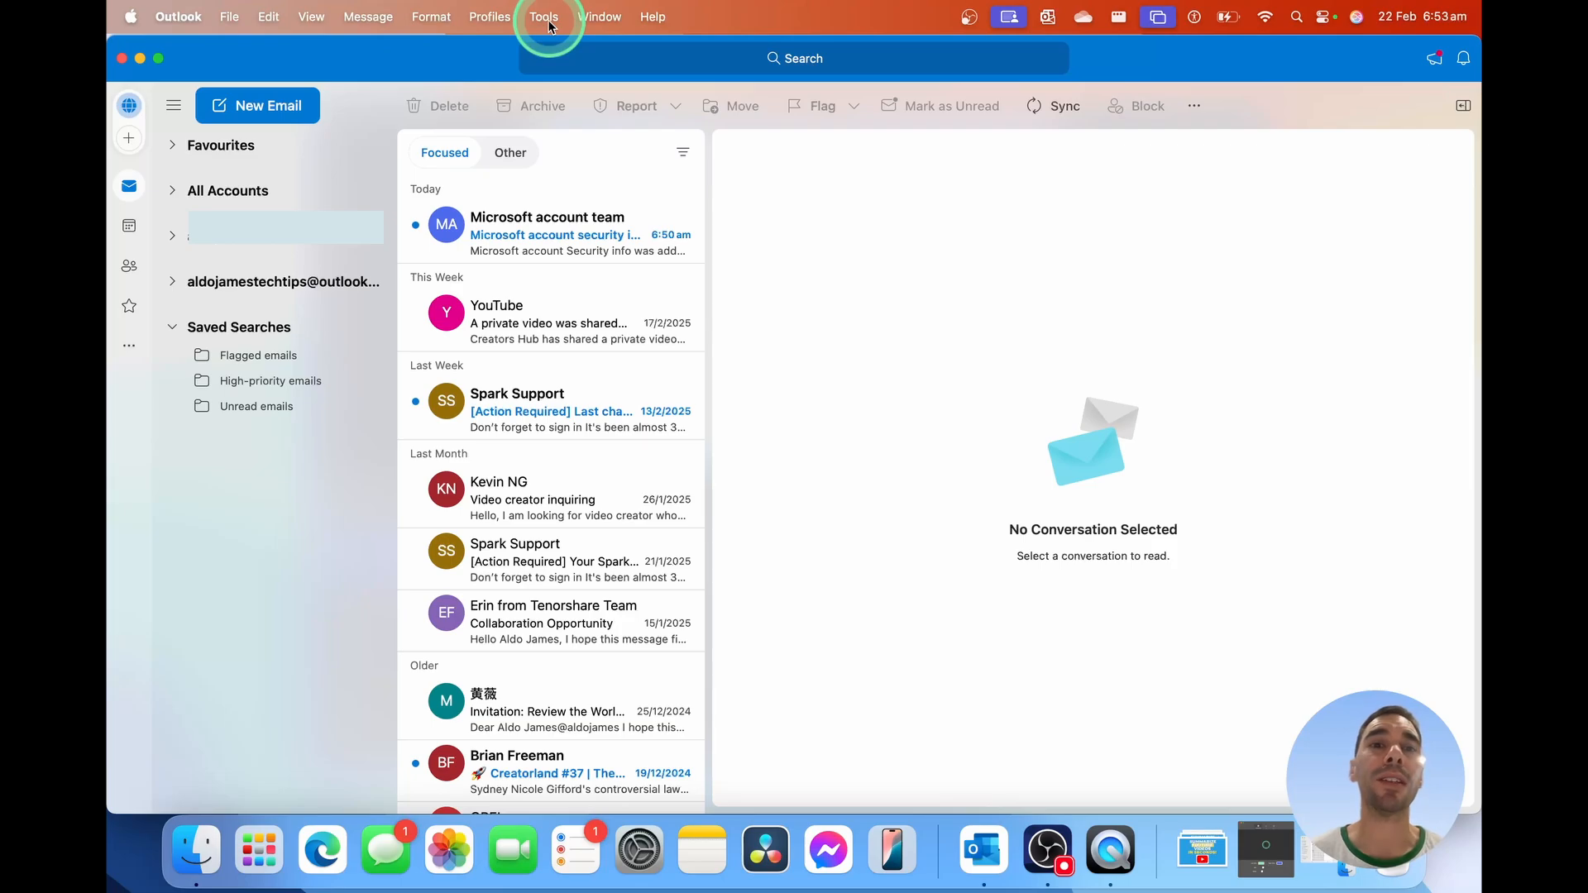
Open the Tools menu that contains the Automatic Replies option.
click(544, 17)
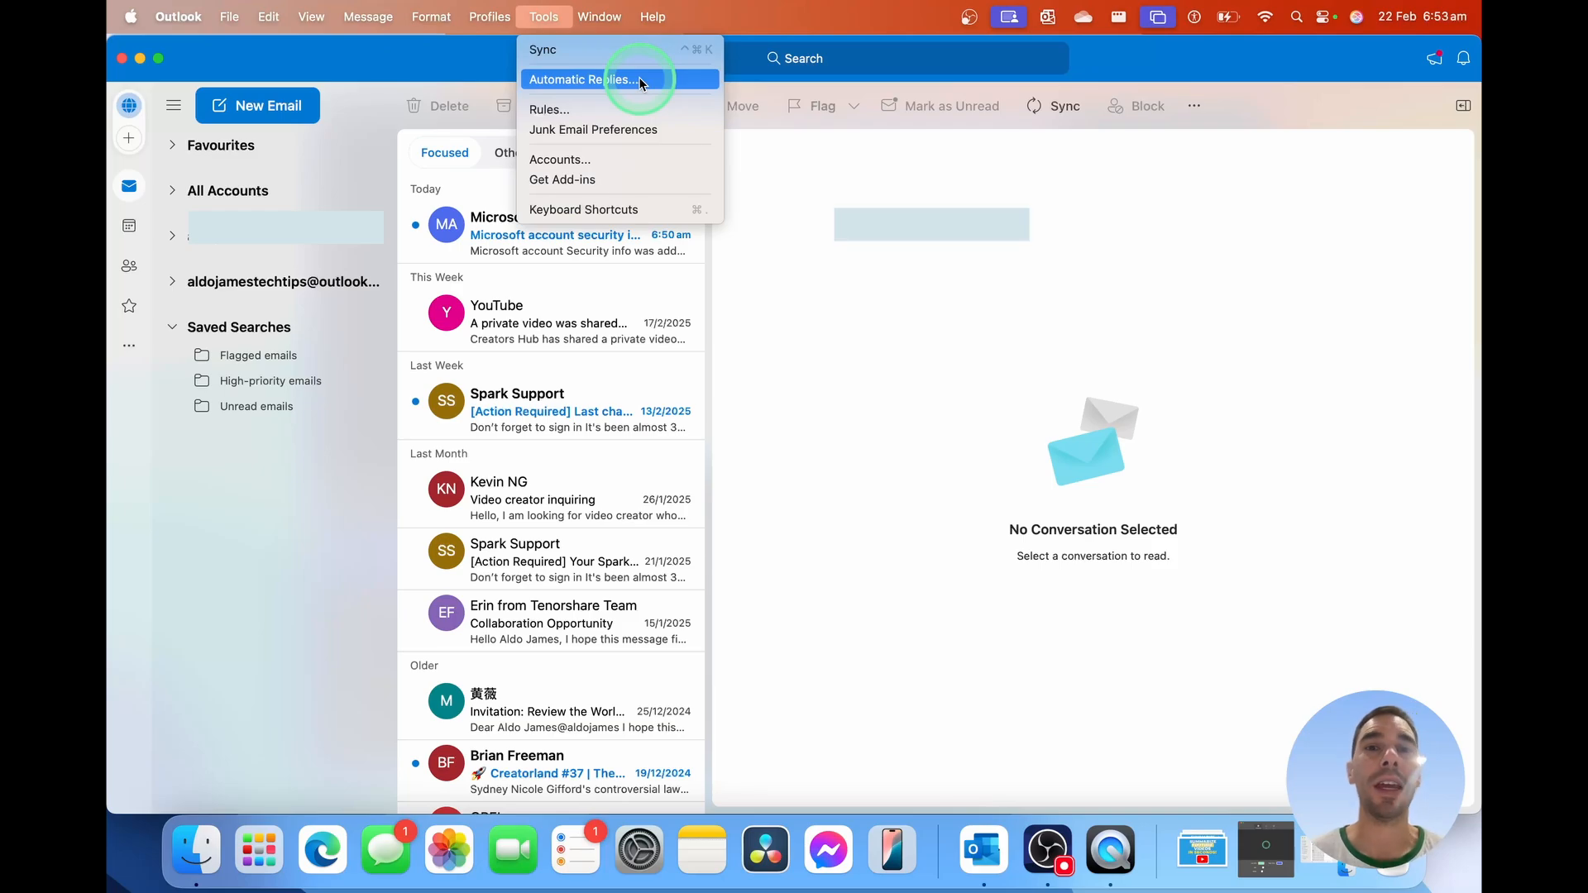
Open Automatic Replies and select the Outlook.com account from the Accounts list.
click(596, 79)
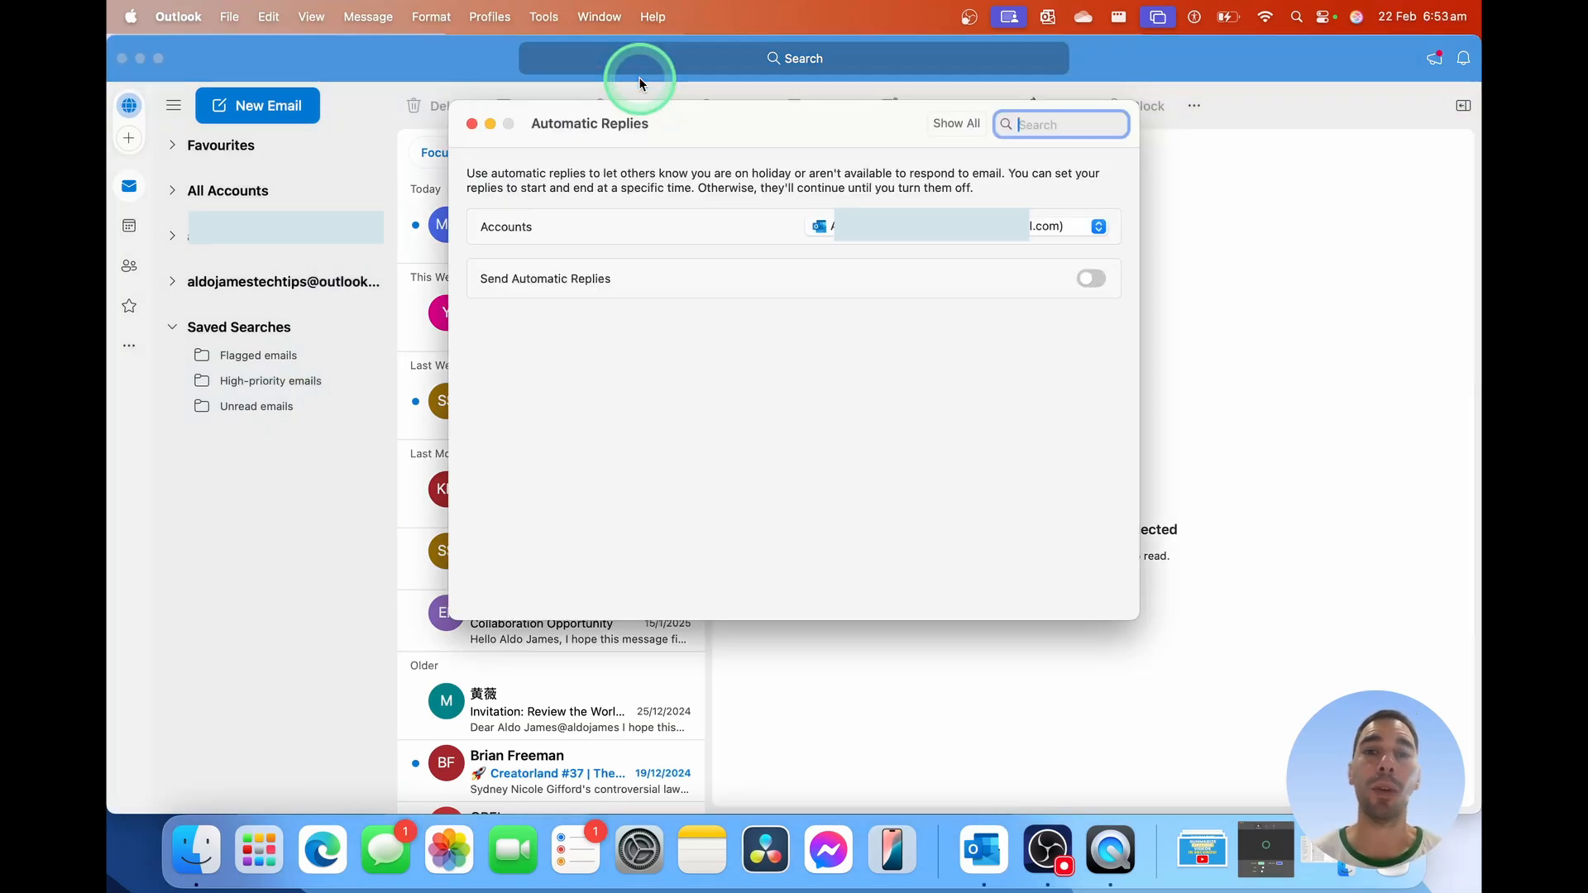
click(1097, 225)
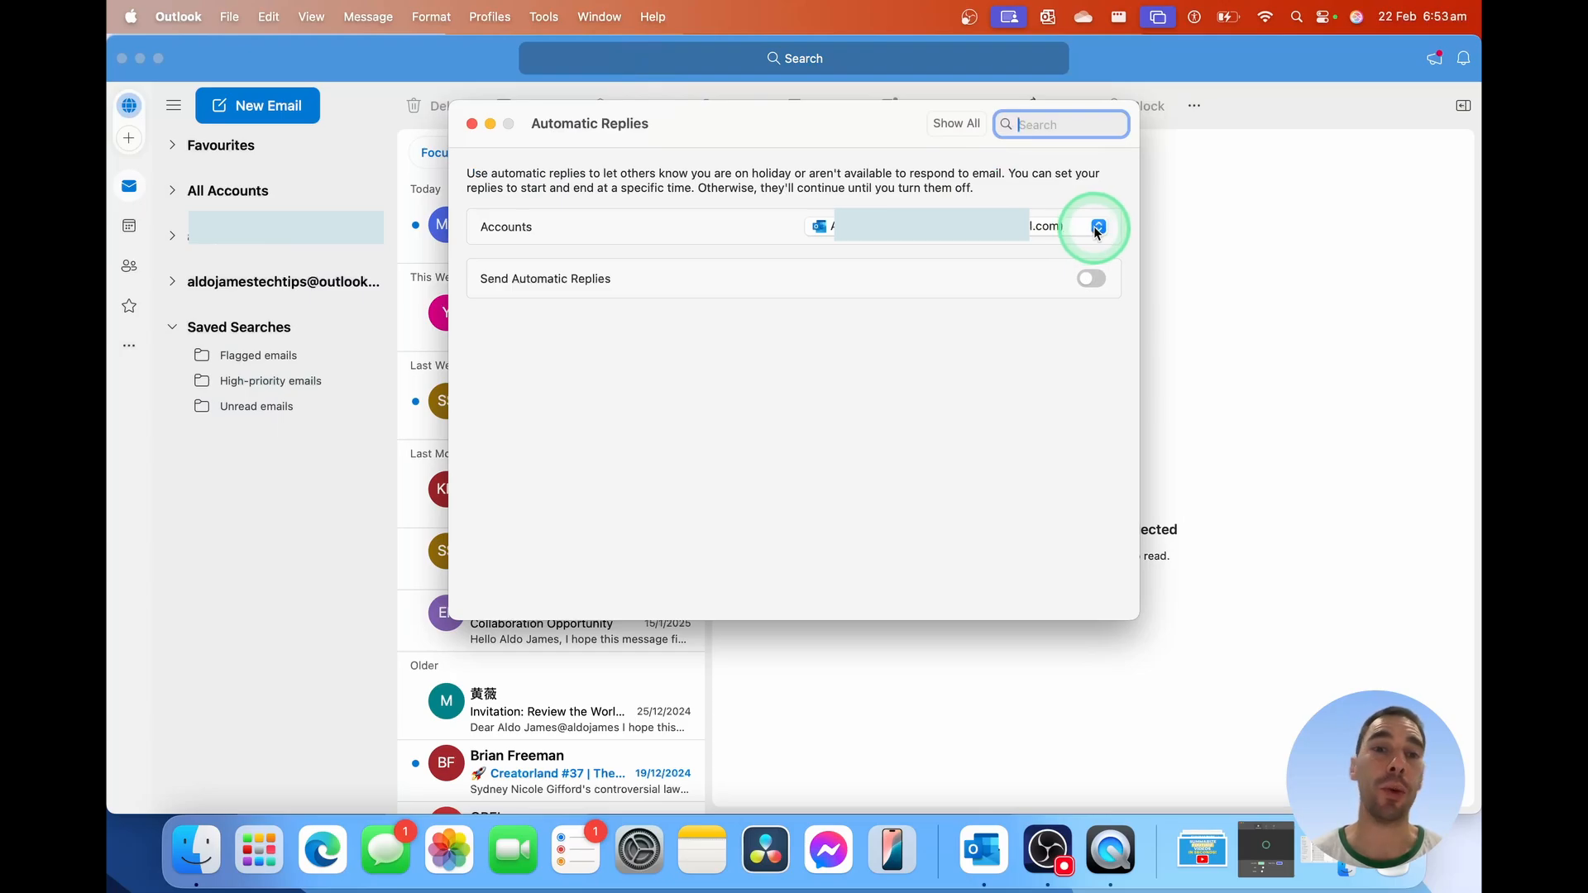
click(1095, 227)
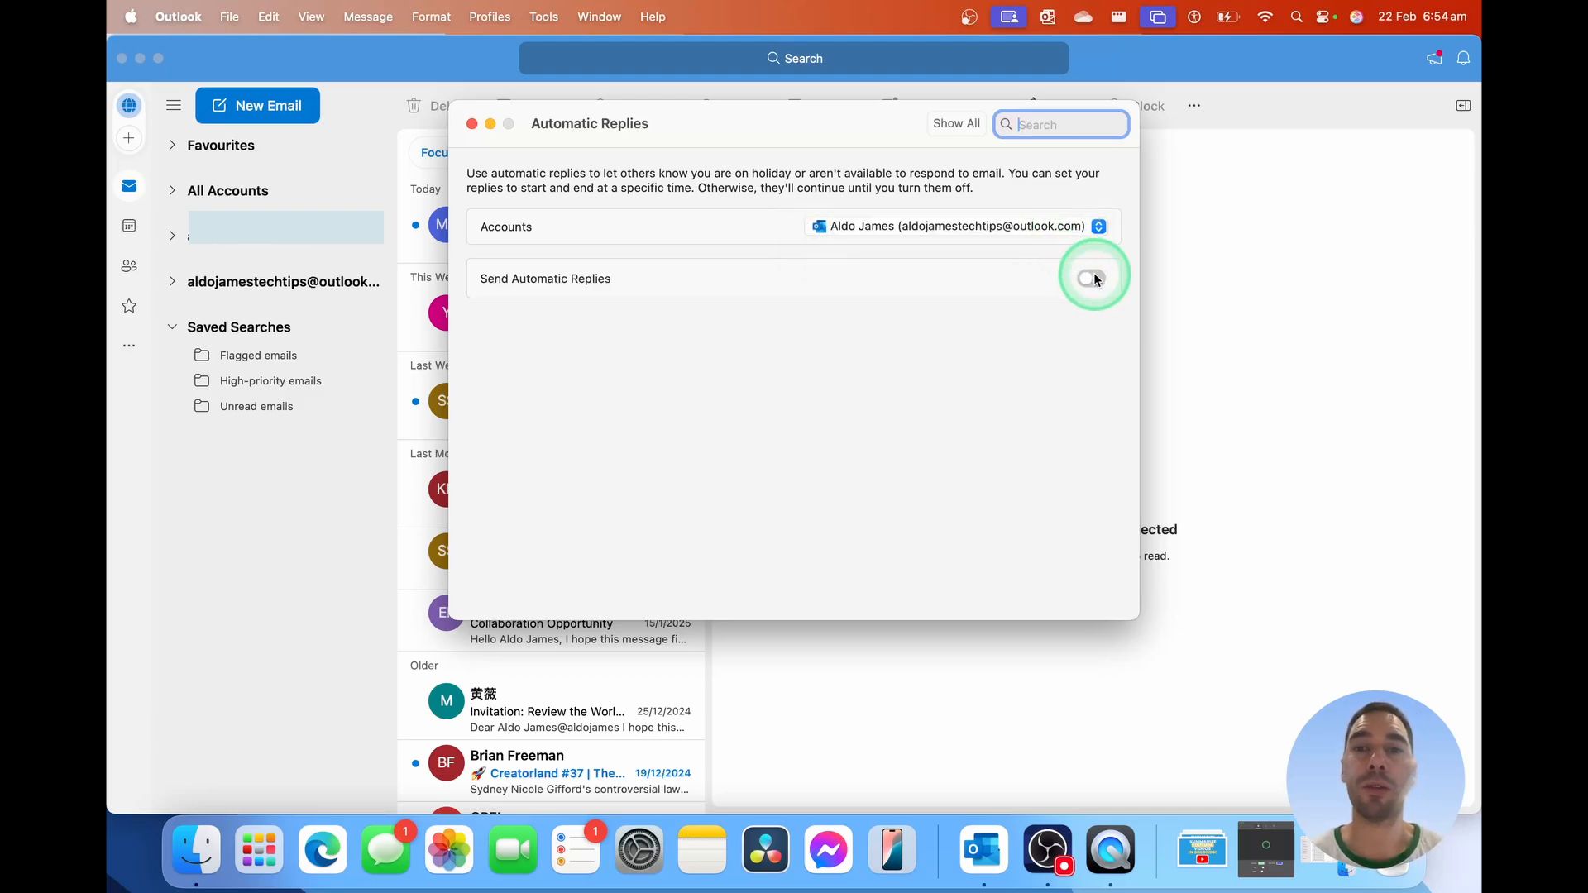
Enable Send Automatic Replies and begin the out-of-office message with 'Hi all,'.
click(1088, 278)
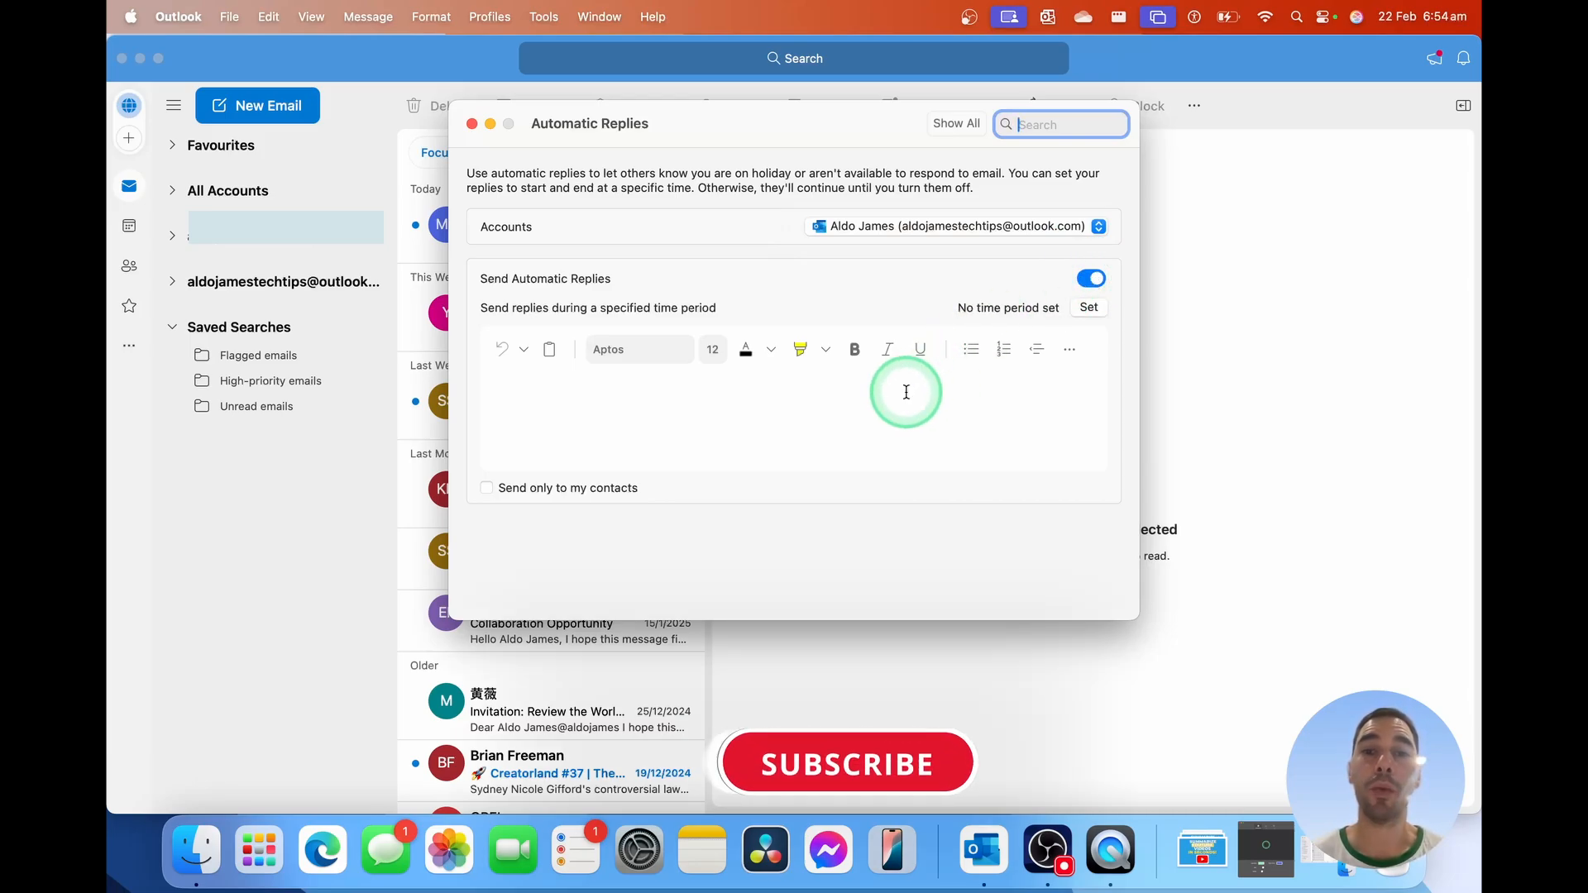
text(Hi all,)
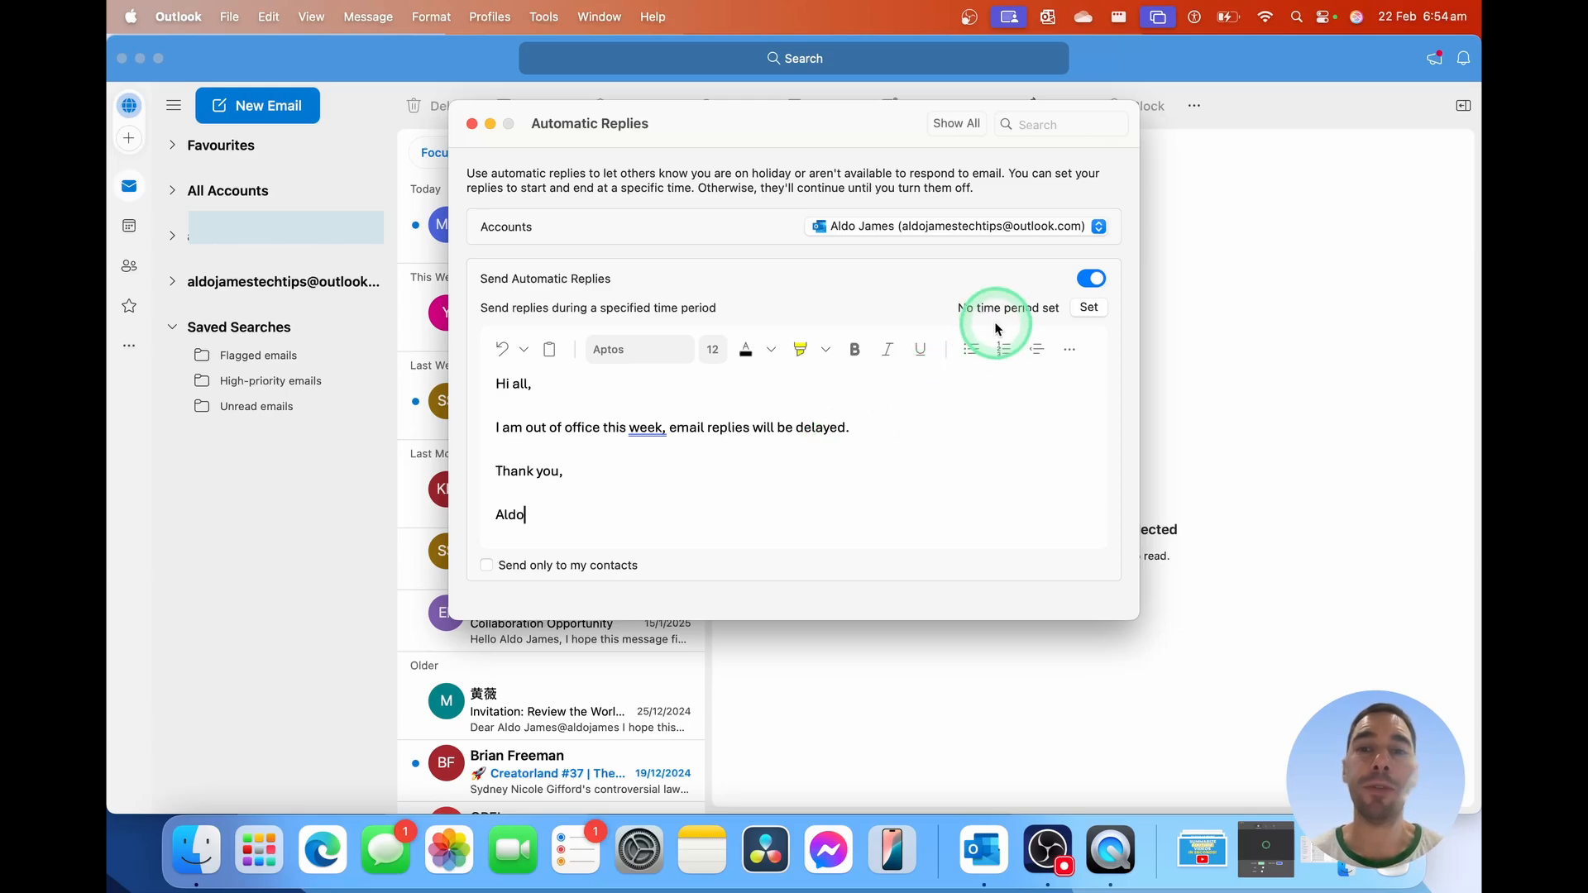
mouse_move(1024, 308)
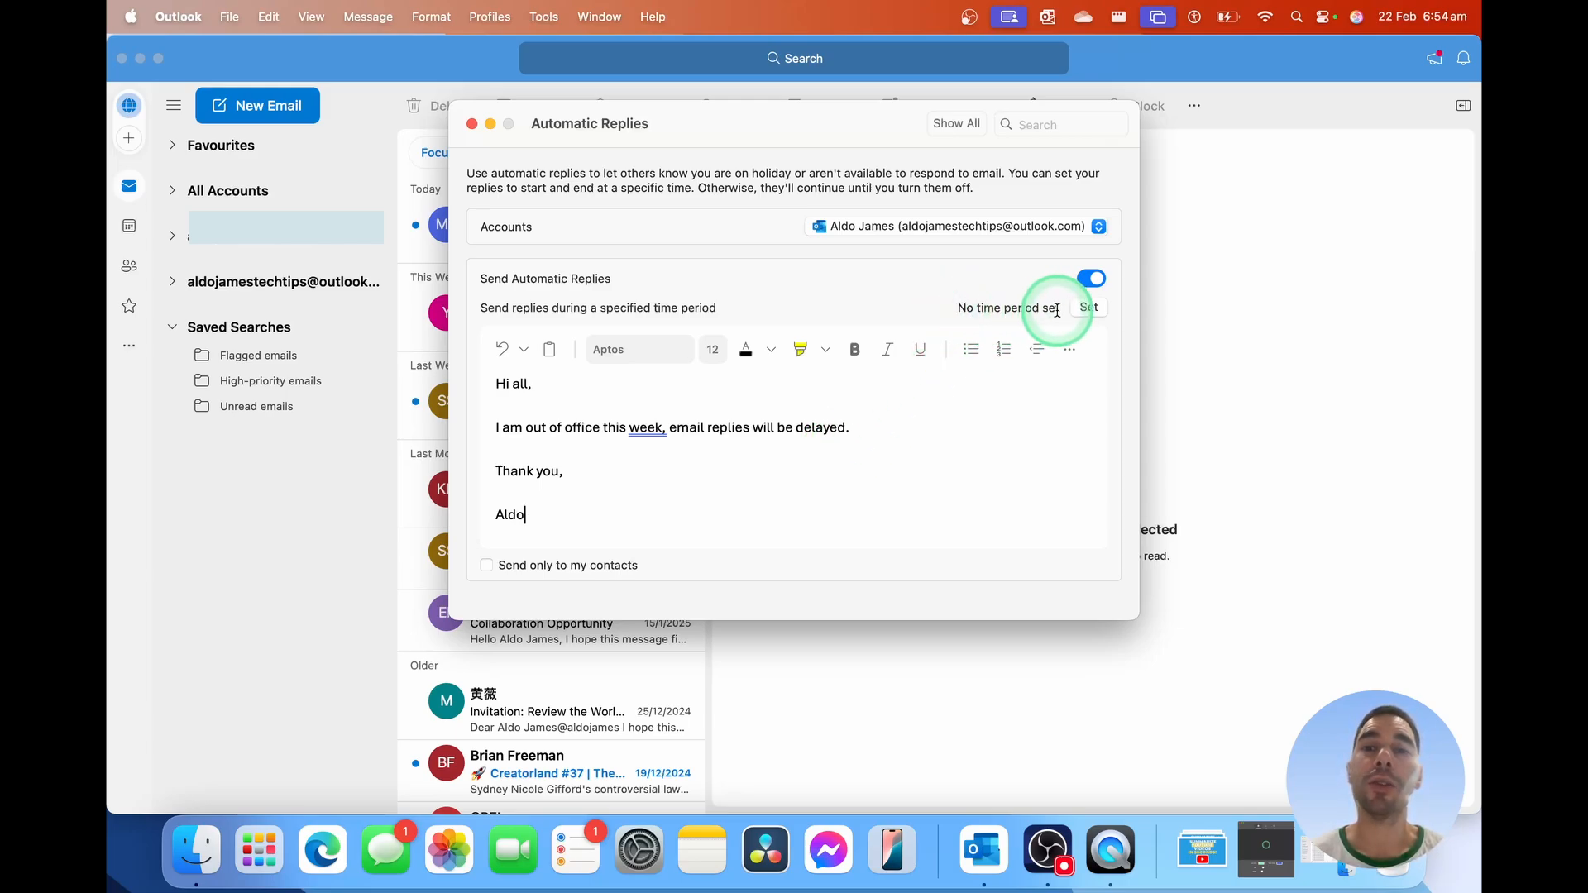
Set the reply period from 22 Feb 6:00 am to 26 Feb 6:00 pm and save it.
click(1088, 308)
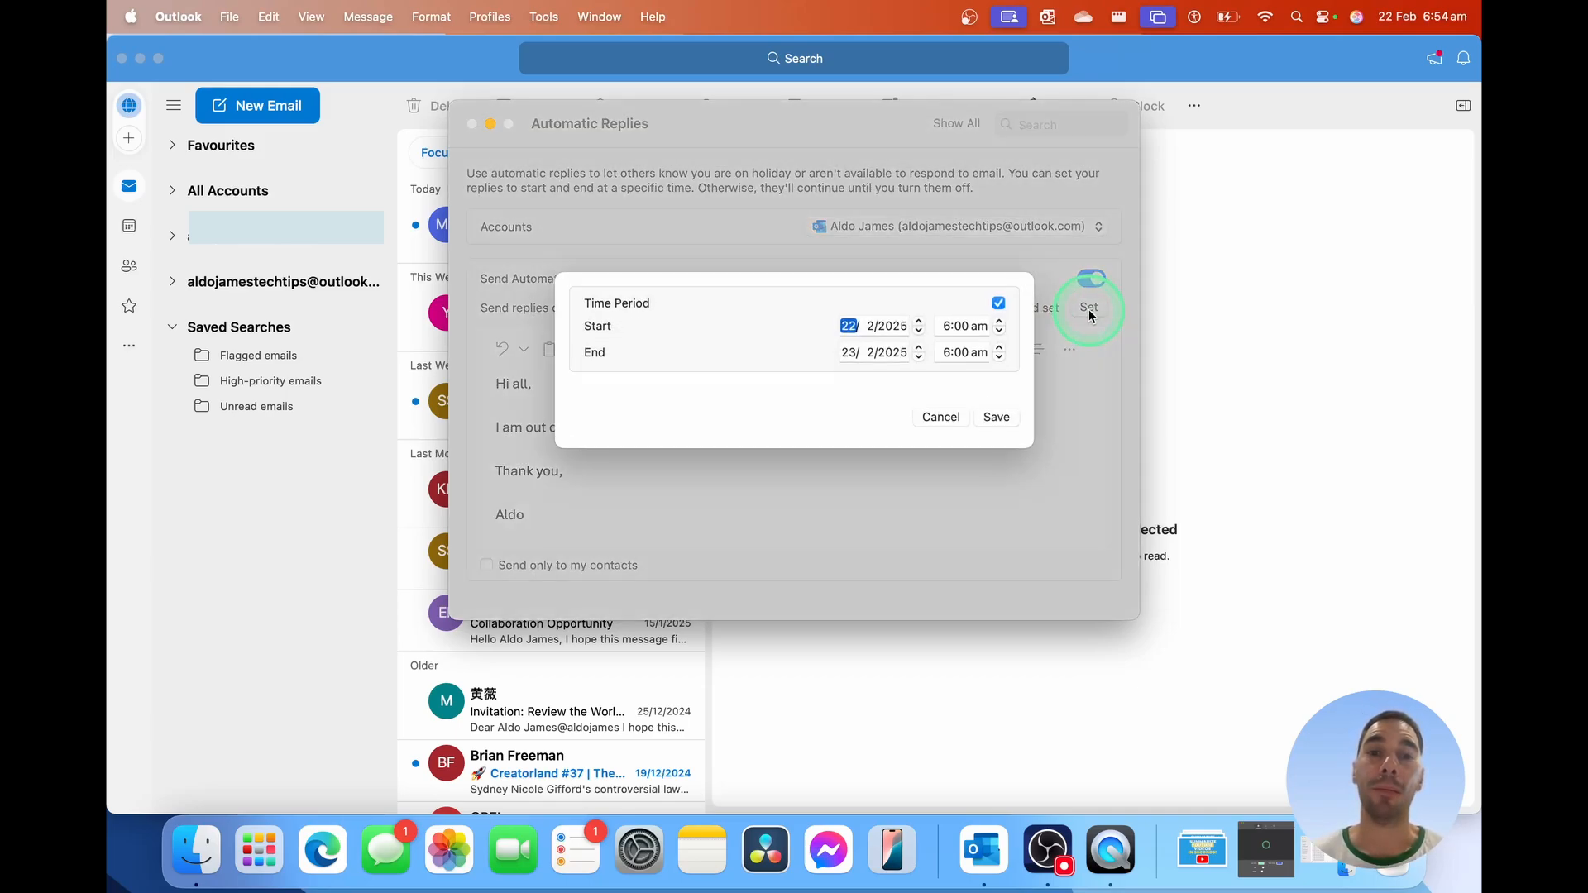
mouse_move(901, 318)
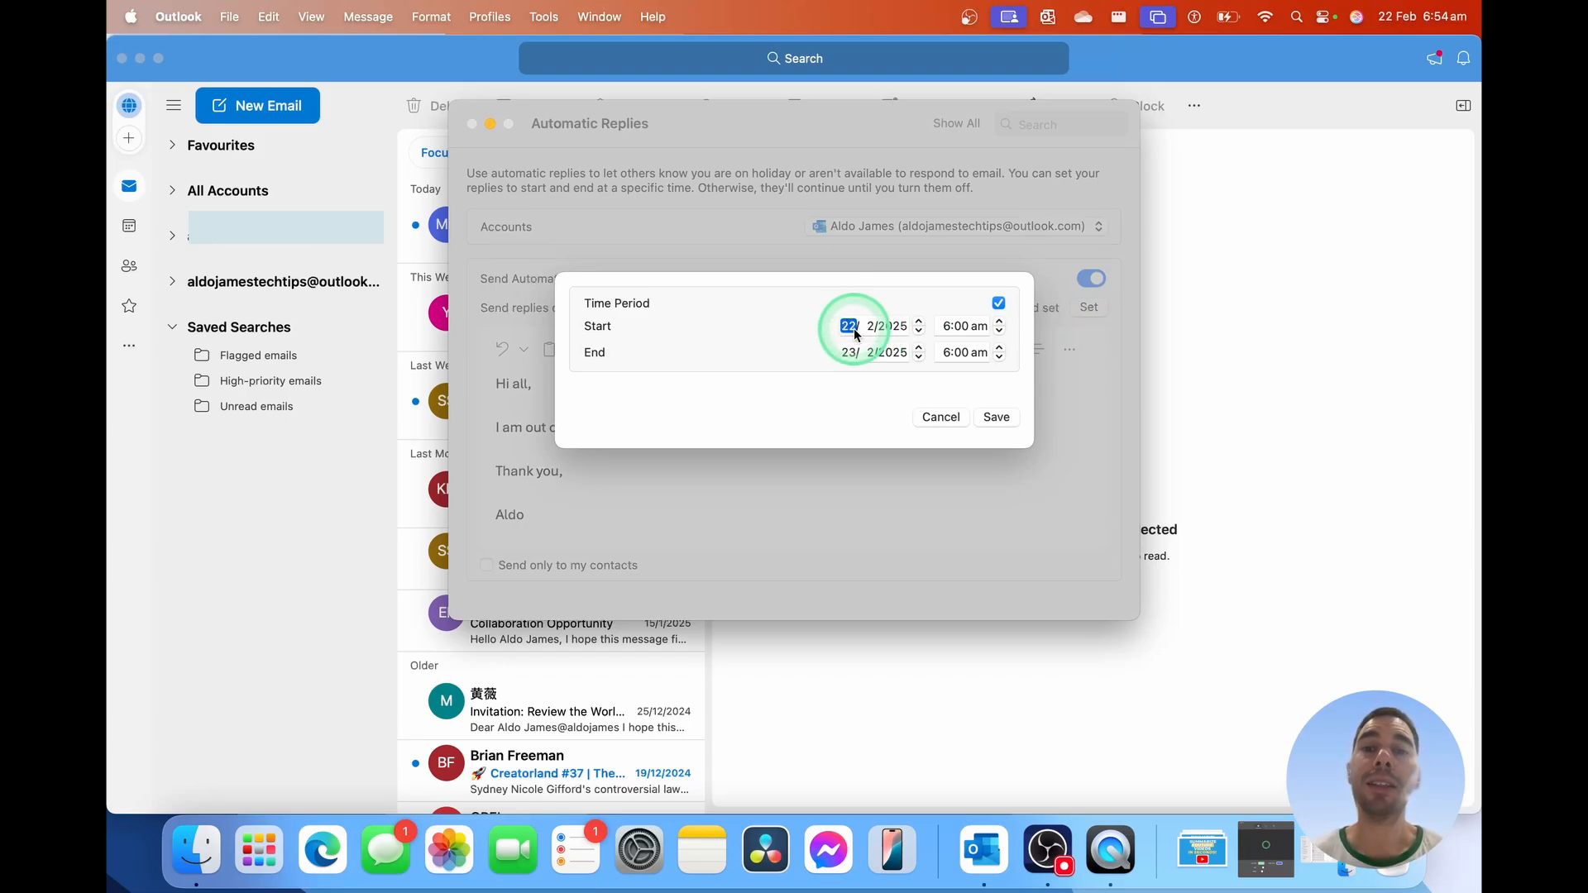
click(848, 352)
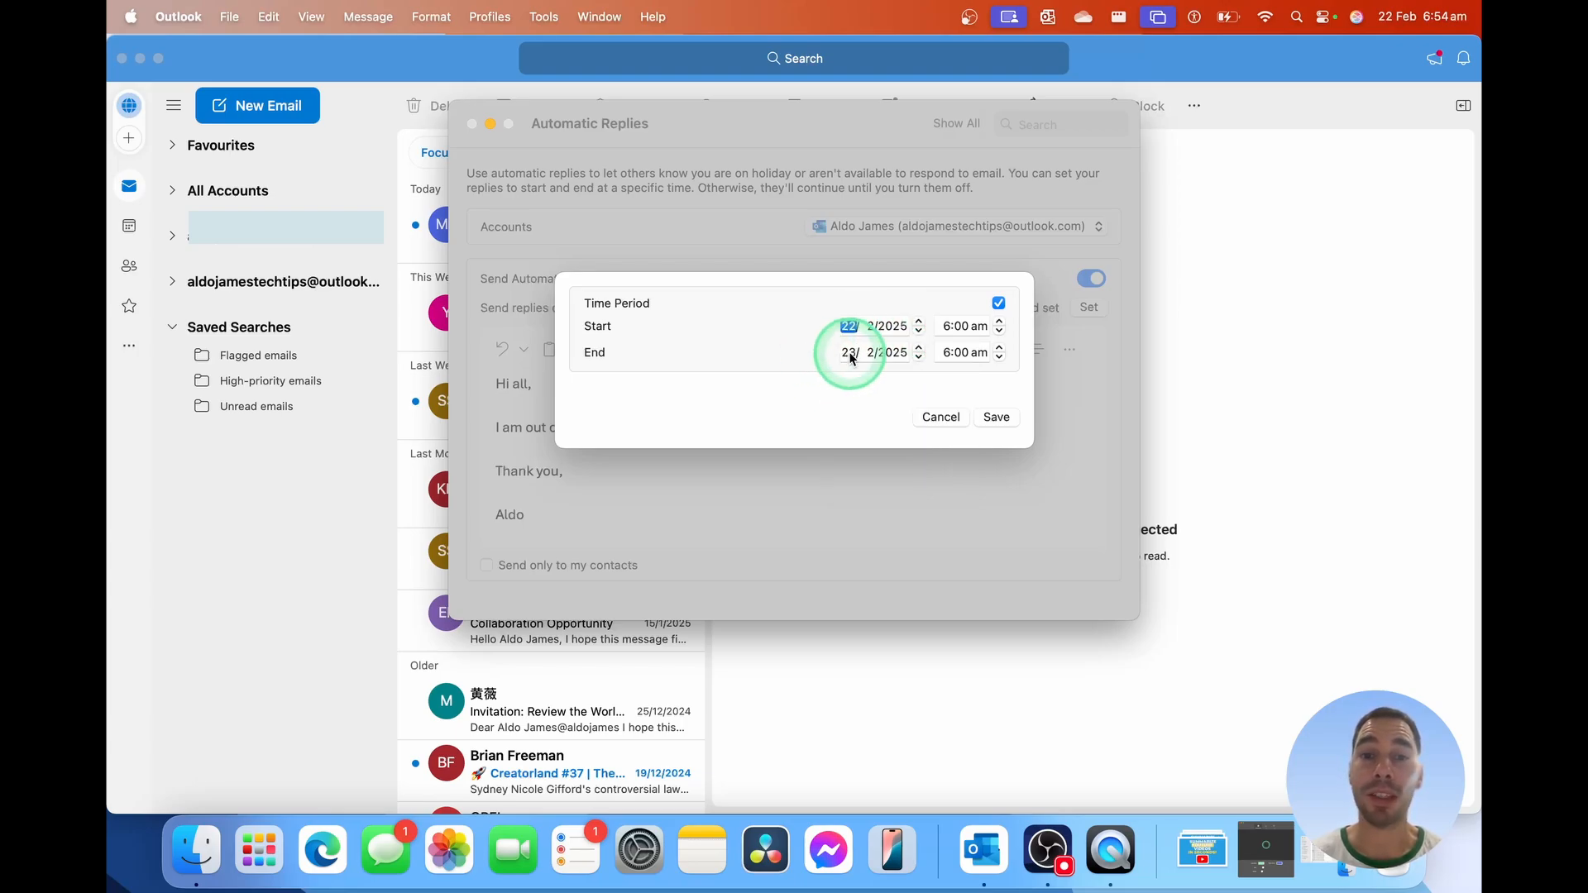
click(849, 352)
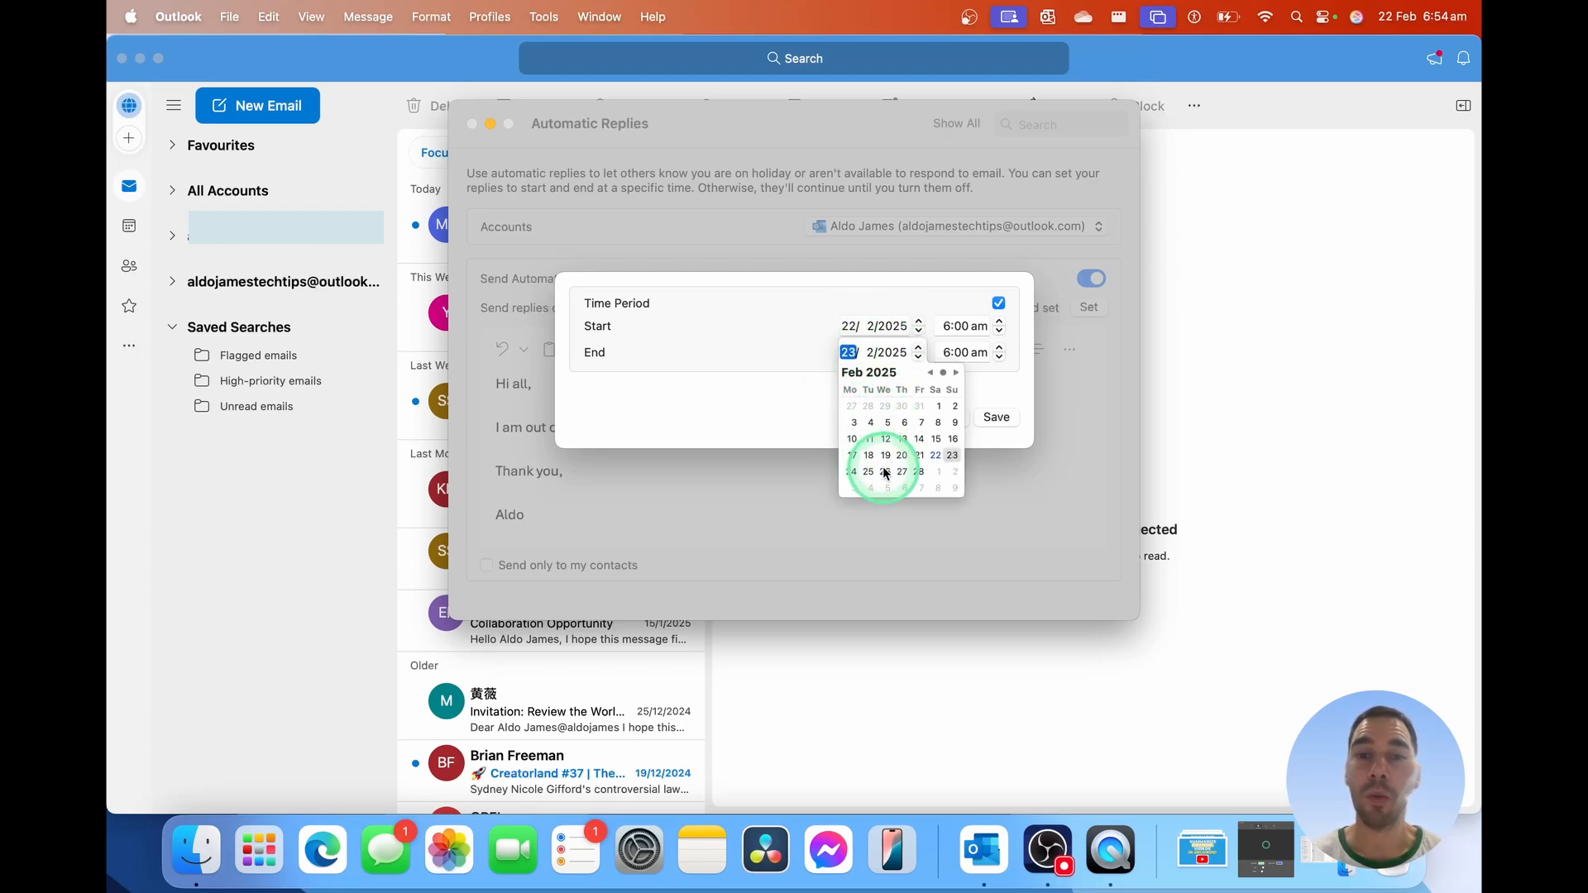
click(885, 472)
text(p)
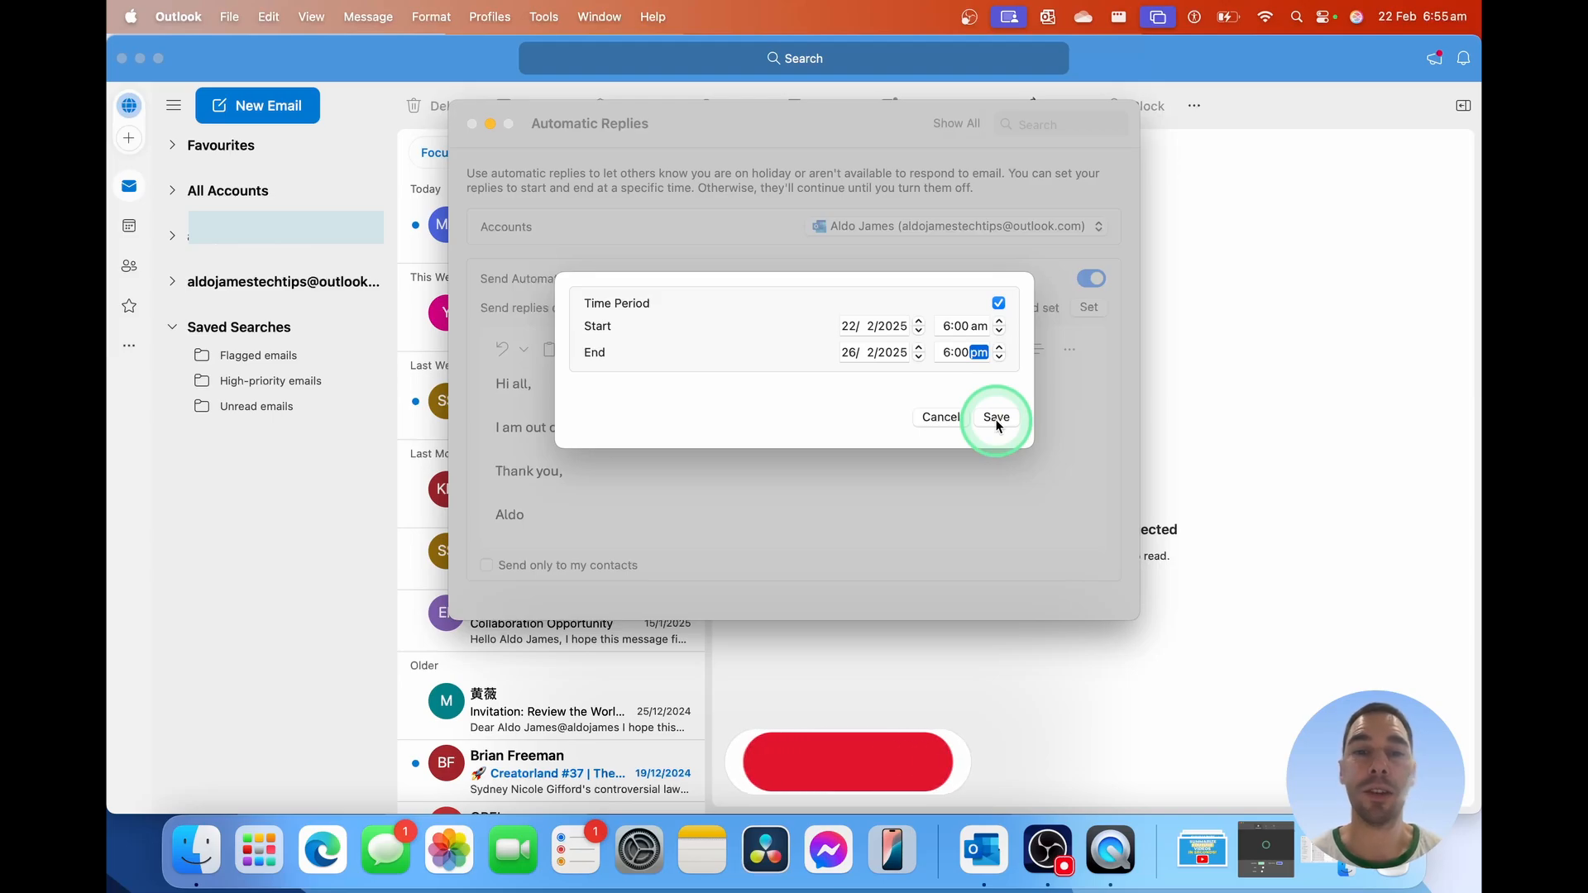
click(996, 416)
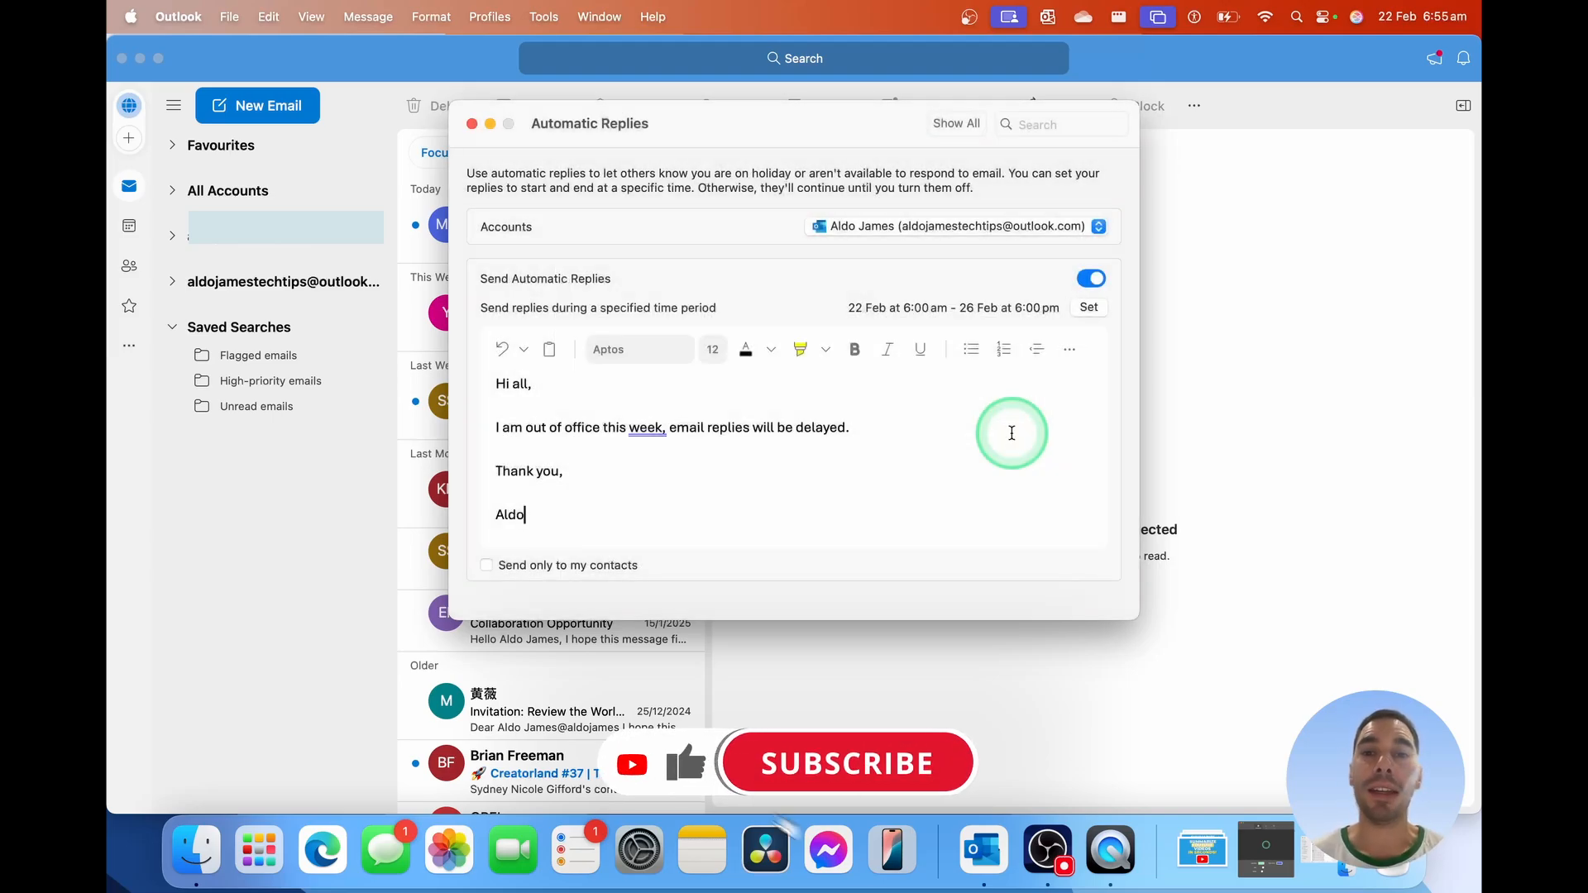
click(846, 762)
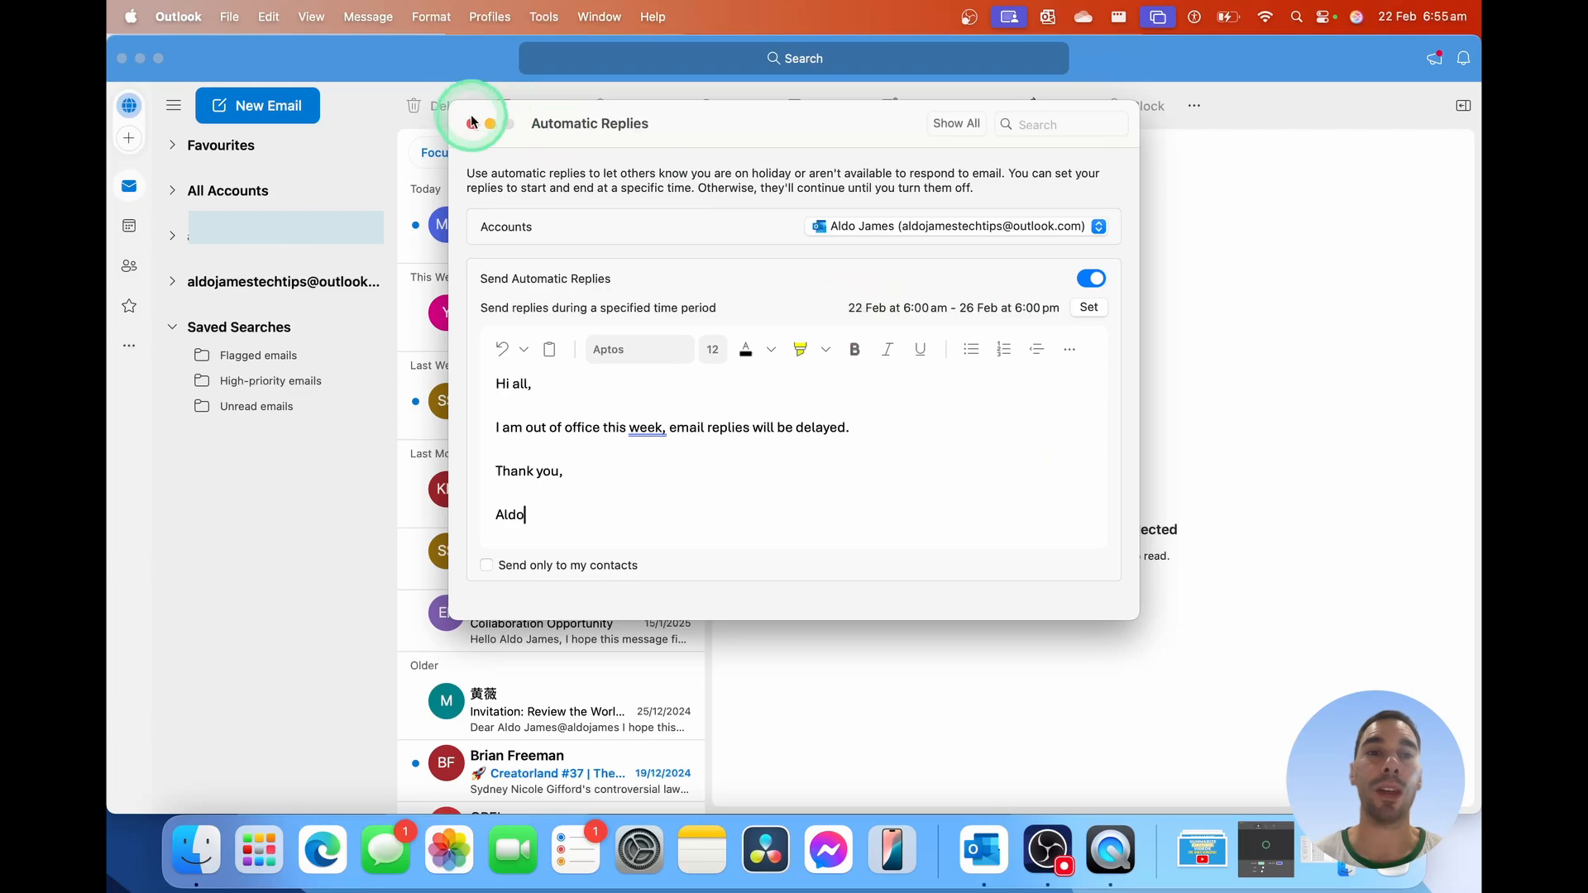
Close the settings so the replies-on banner appears, then reopen Automatic Replies from the banner.
click(469, 124)
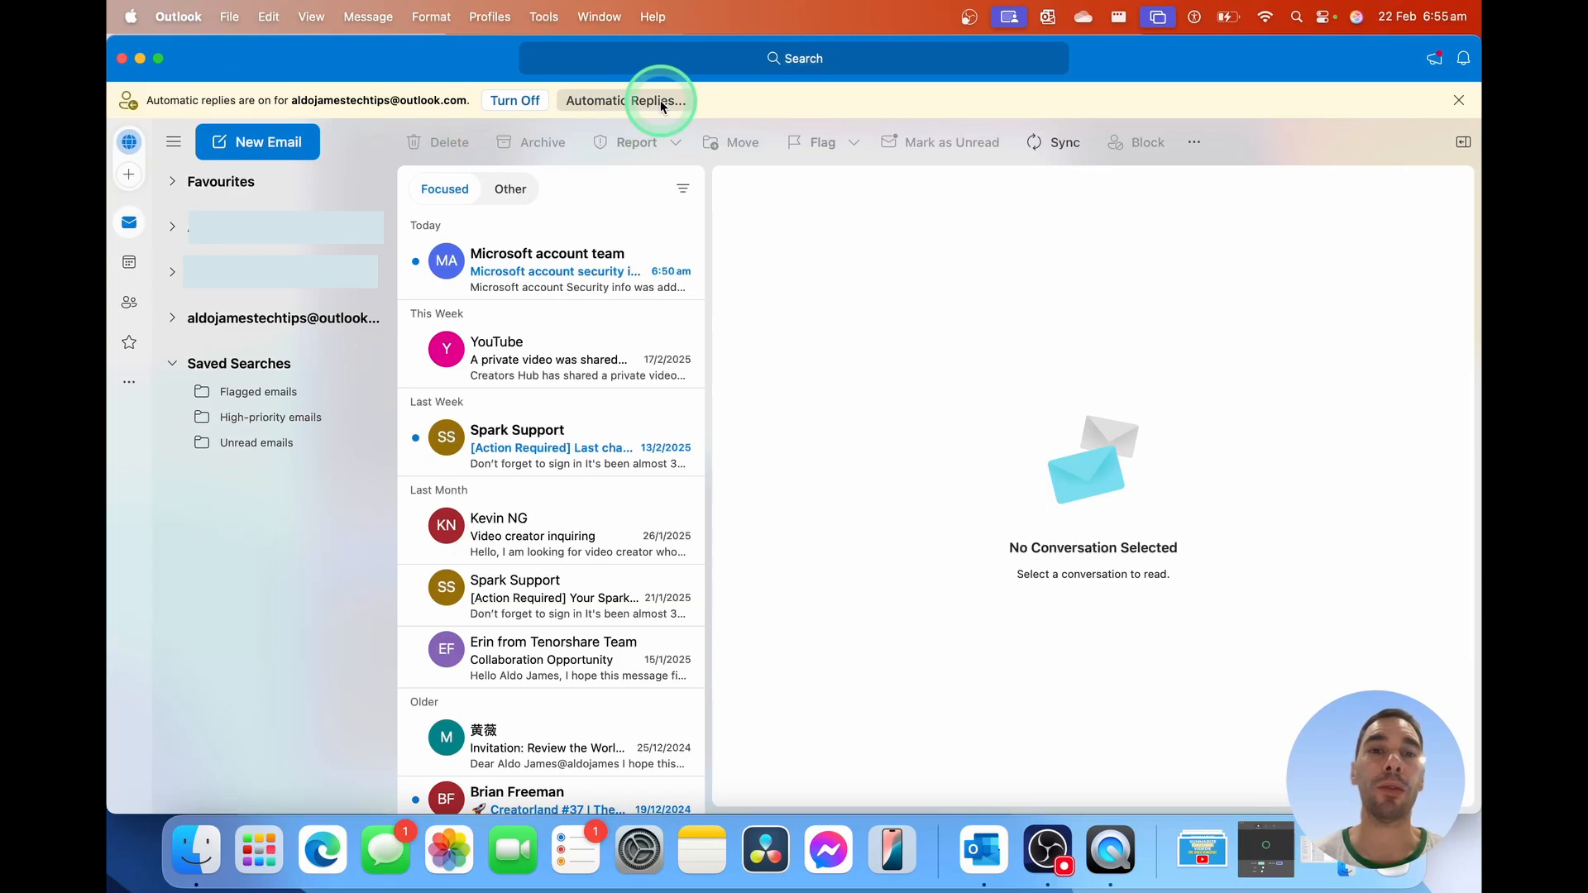
click(628, 100)
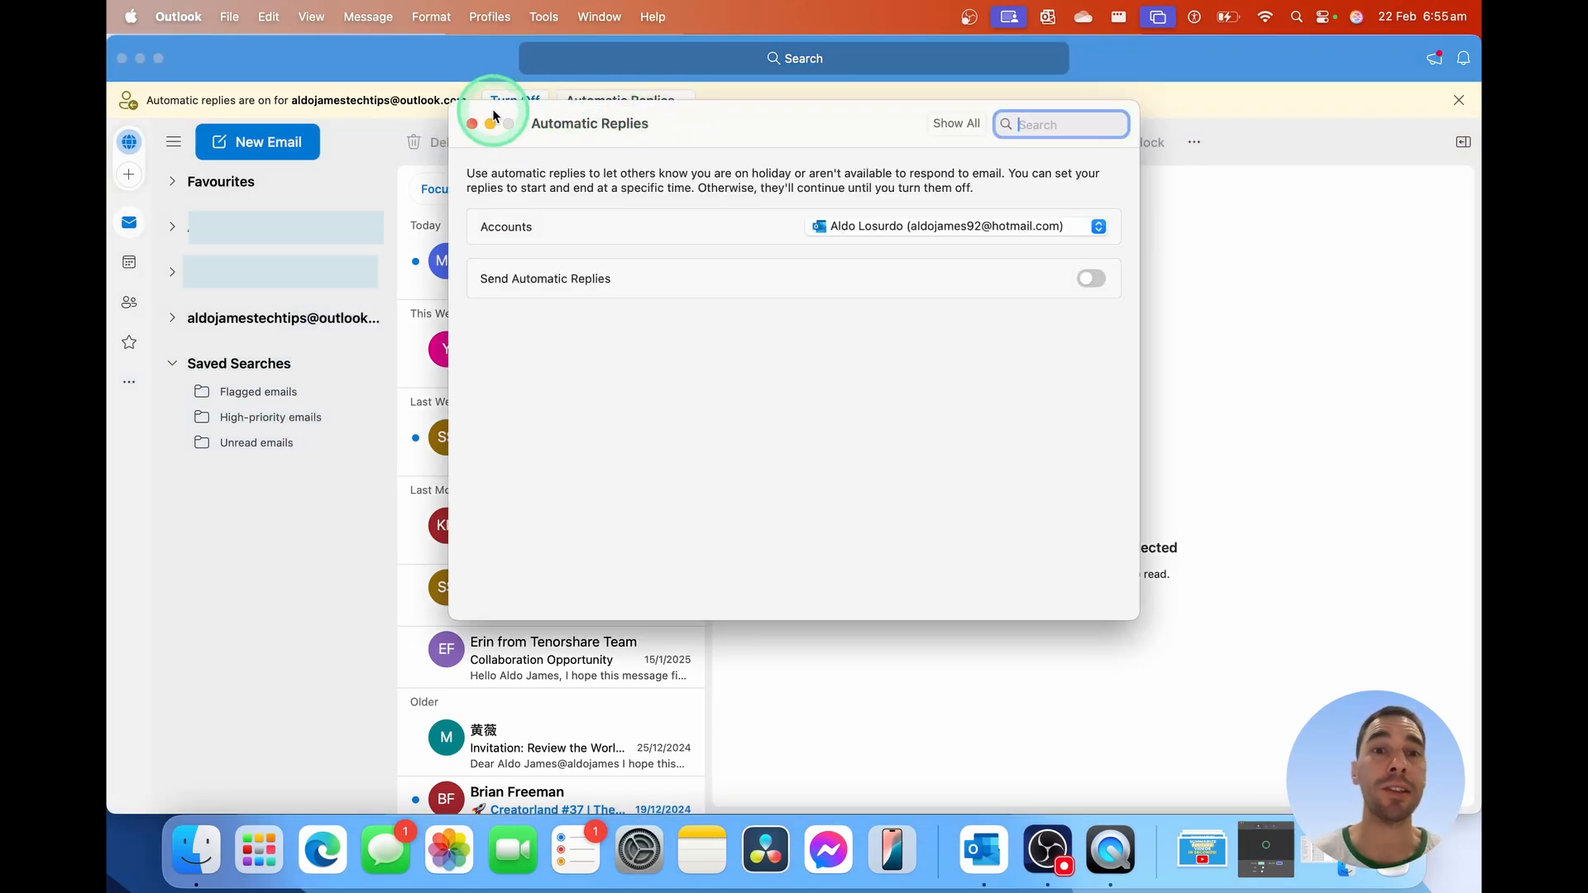